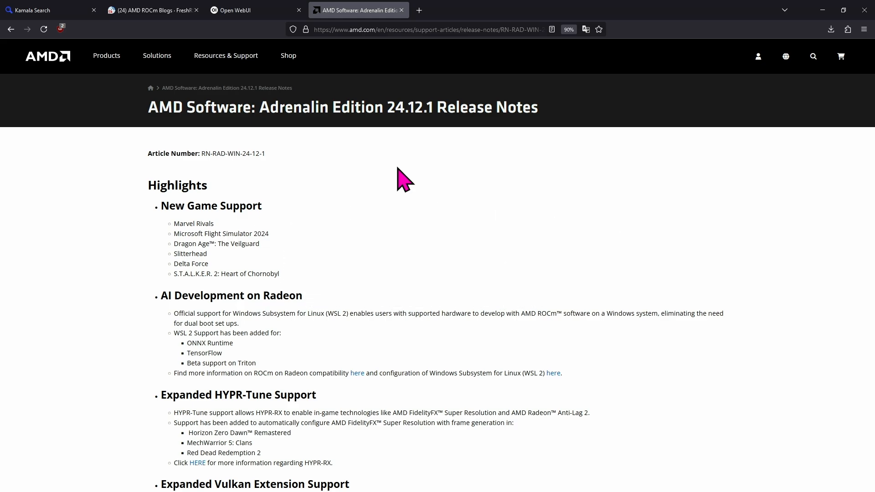
# Launch AMD Software: Adrenalin Edition from Start menu search for "am".
pyautogui.click(14, 481)
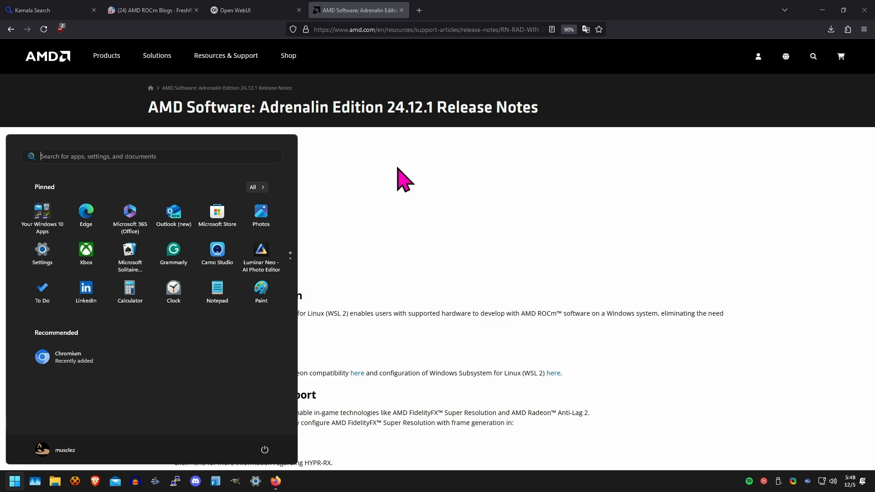
pyautogui.write('am')
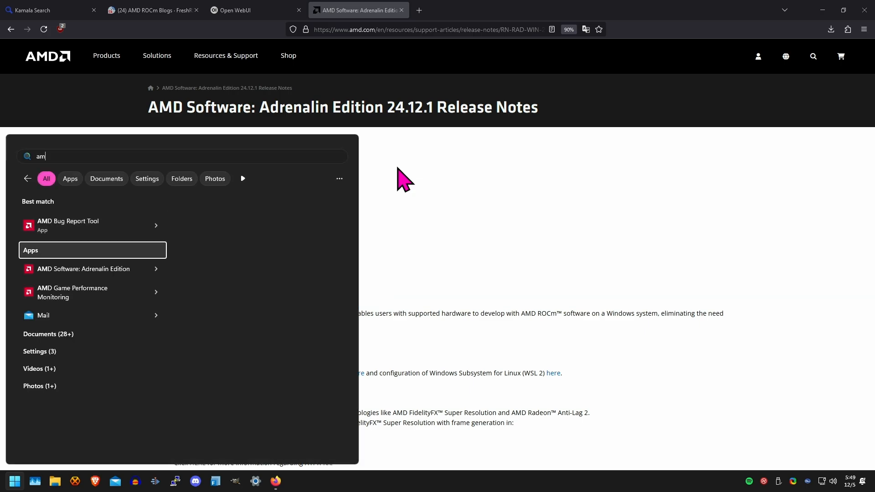
pyautogui.click(83, 268)
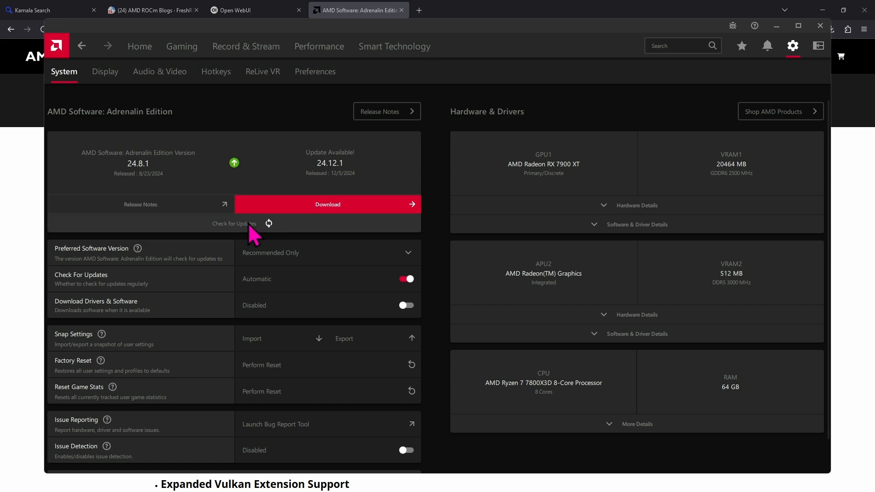
pyautogui.moveTo(318, 179)
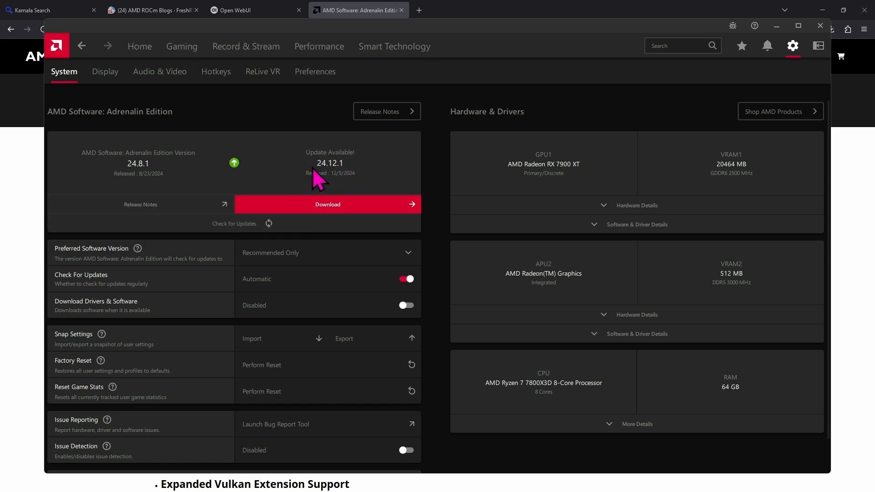
pyautogui.moveTo(330, 187)
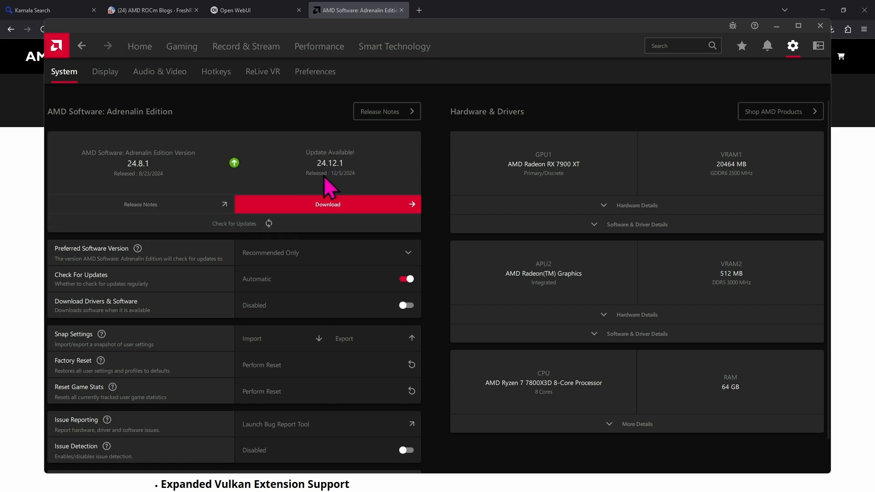
# Download the 24.12.1 driver update on the System tab and start its installation.
pyautogui.click(327, 203)
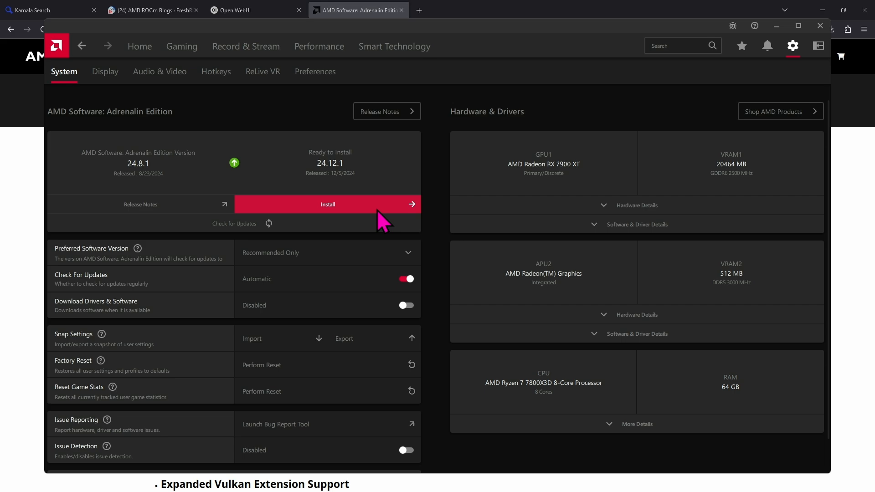
pyautogui.click(328, 204)
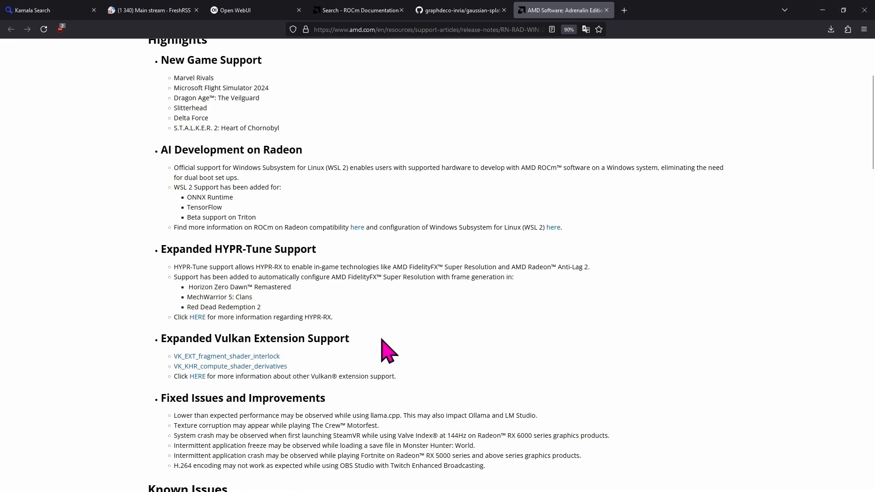
pyautogui.scroll(3)
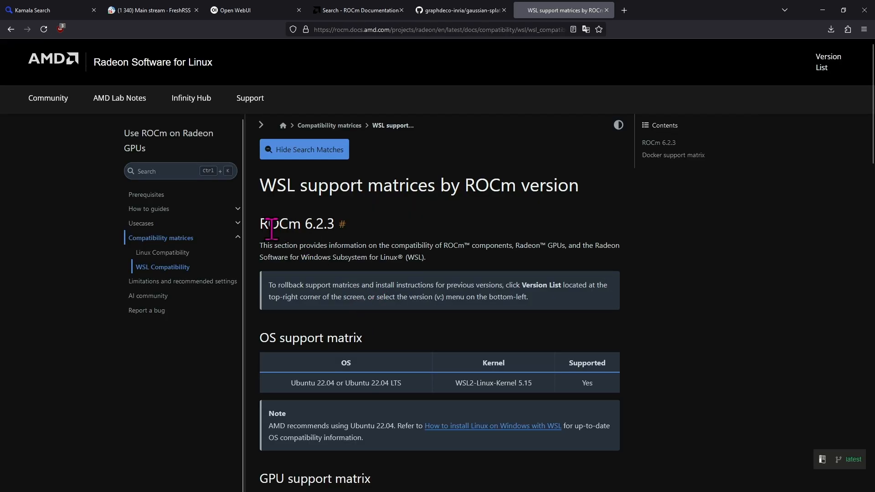
pyautogui.moveTo(326, 230)
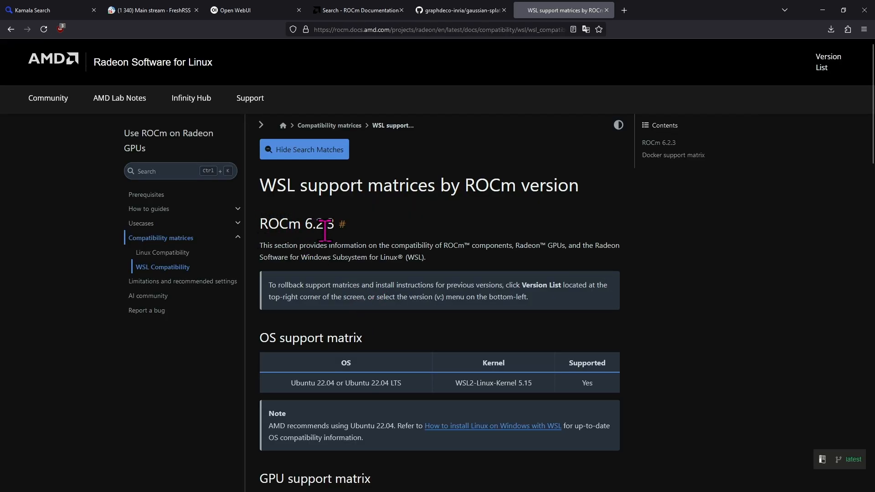
pyautogui.moveTo(340, 237)
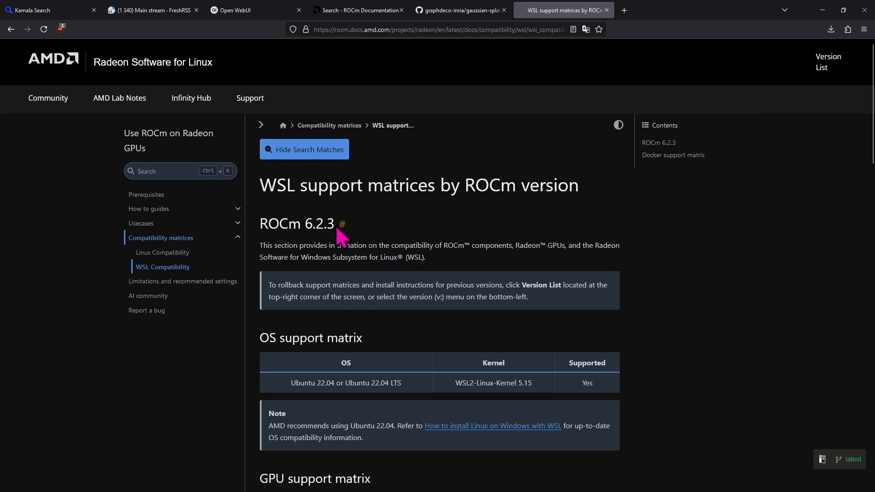
pyautogui.moveTo(375, 245)
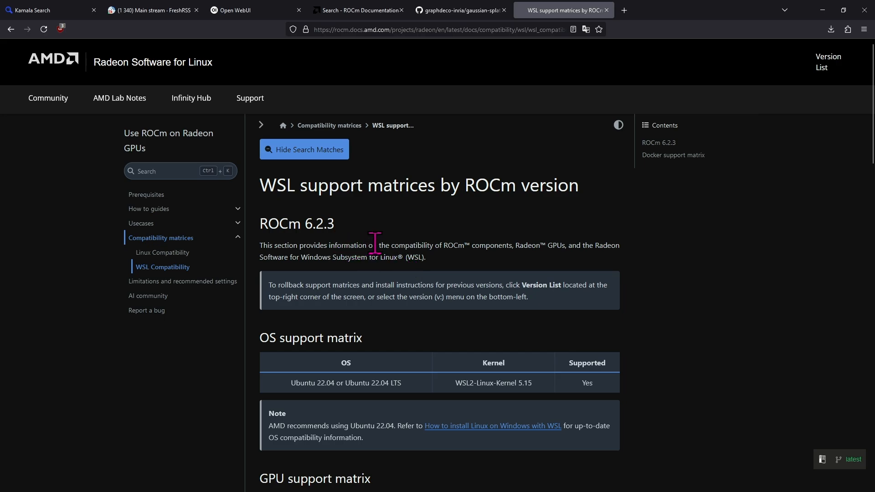
pyautogui.moveTo(384, 252)
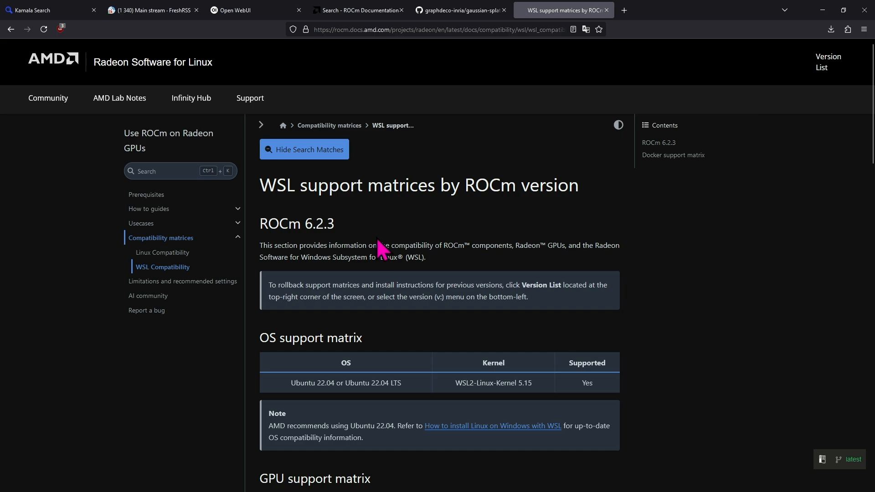
pyautogui.moveTo(405, 178)
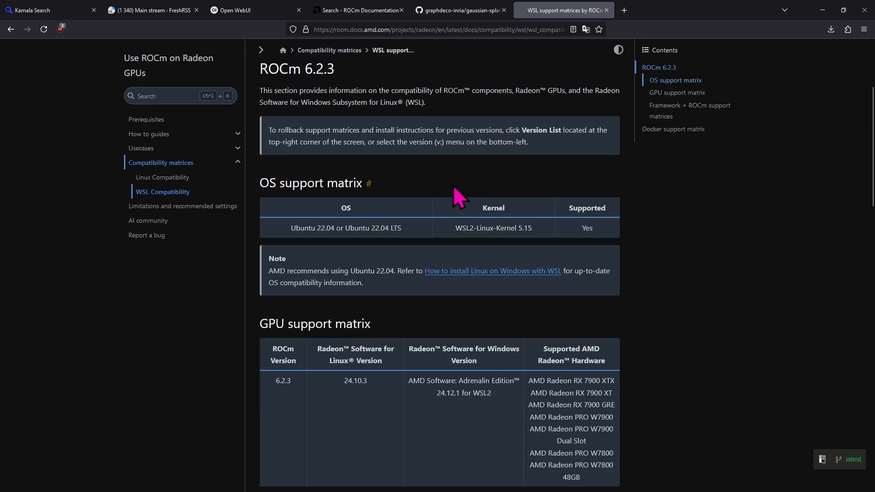
# Scroll to the WSL GPU support matrix showing ROCm 6.2.3 with Adrenalin 24.12.1.
pyautogui.scroll(-3)
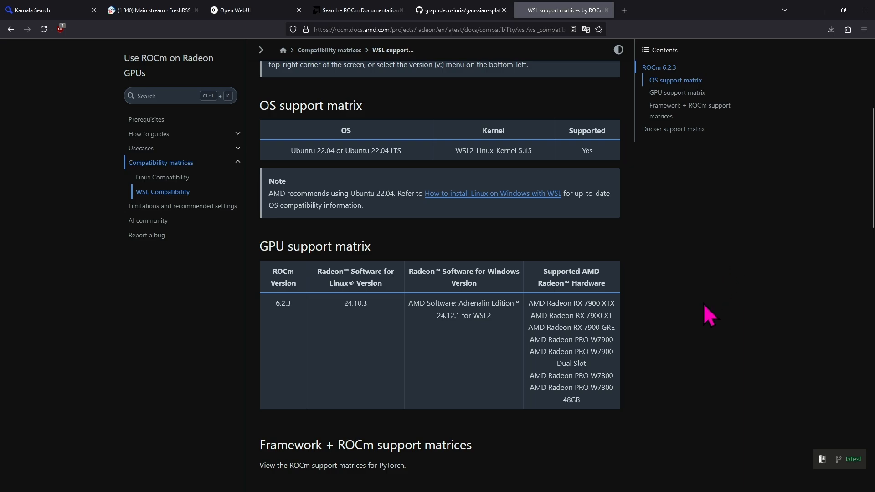
pyautogui.moveTo(701, 320)
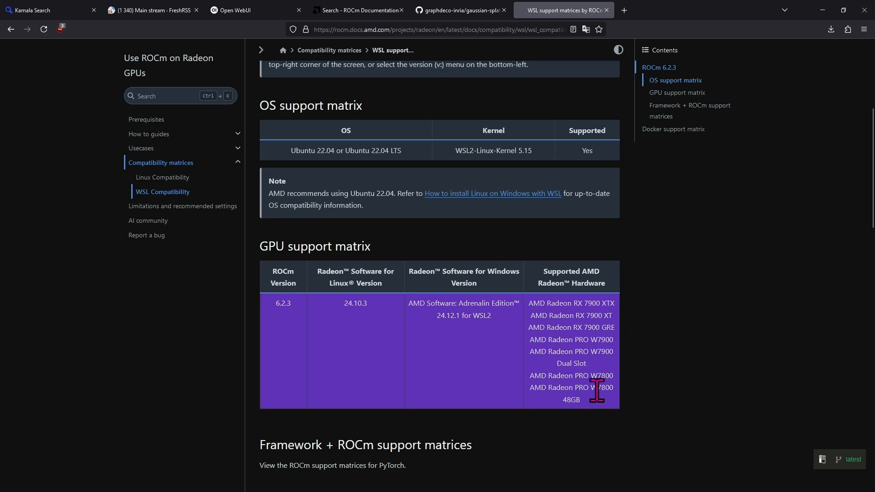
pyautogui.moveTo(619, 408)
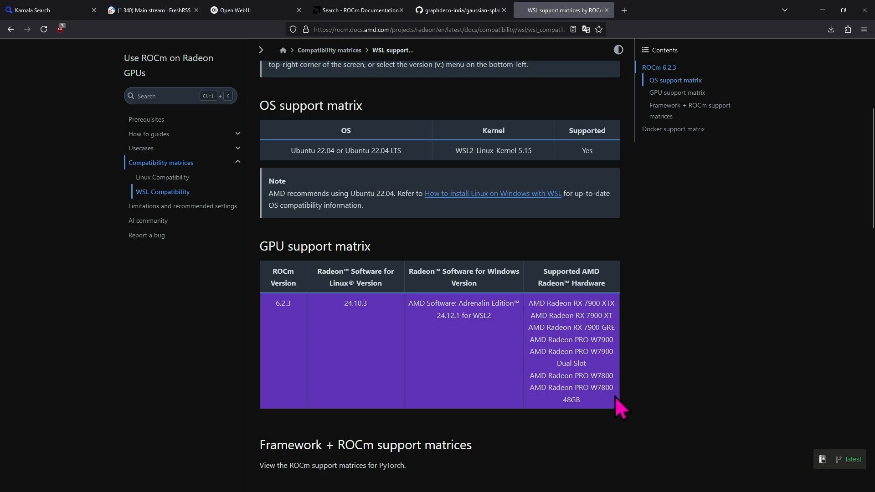
pyautogui.moveTo(608, 391)
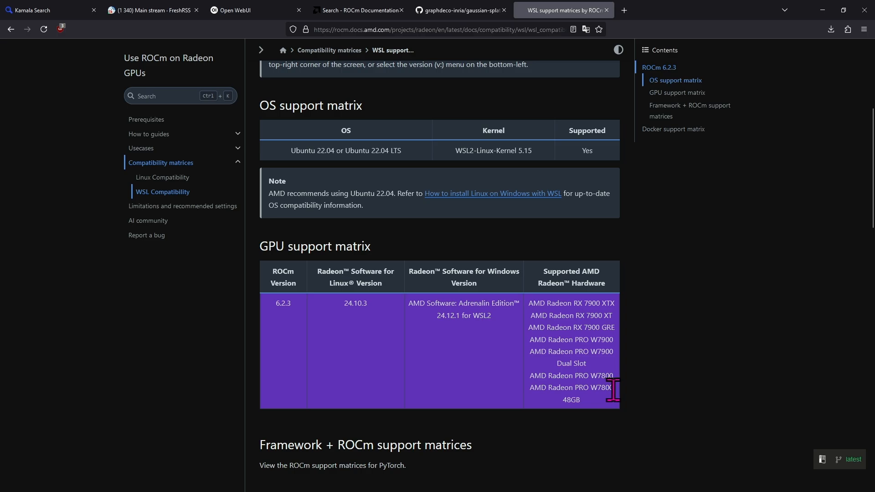
# Review the WSL GPU support matrix and PyTorch + ROCm framework matrix for ROCm 6.2.3.
pyautogui.scroll(-3)
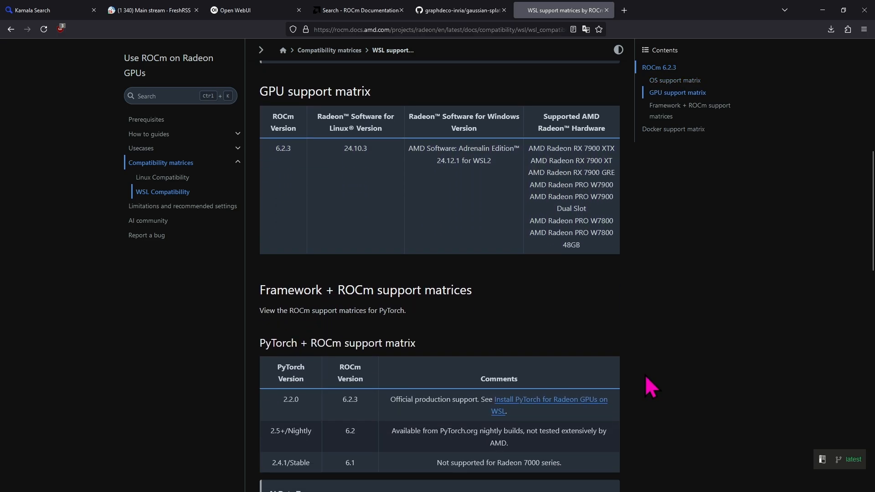
pyautogui.scroll(-3)
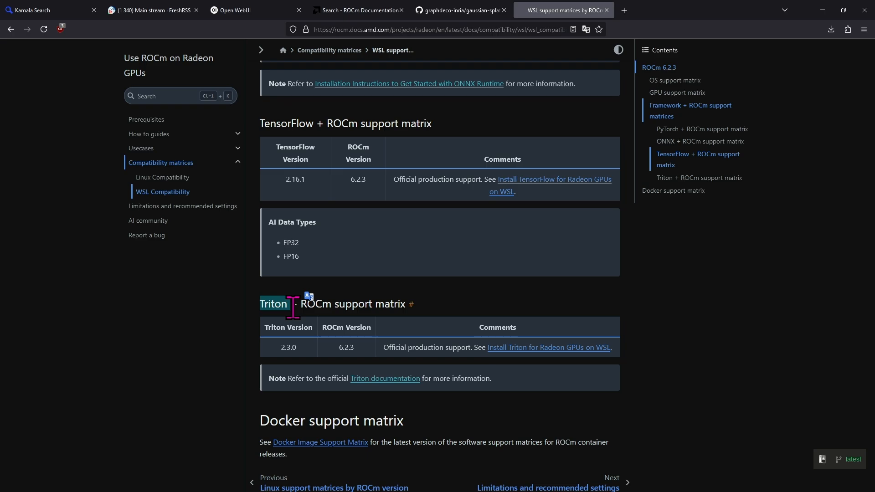
pyautogui.moveTo(651, 226)
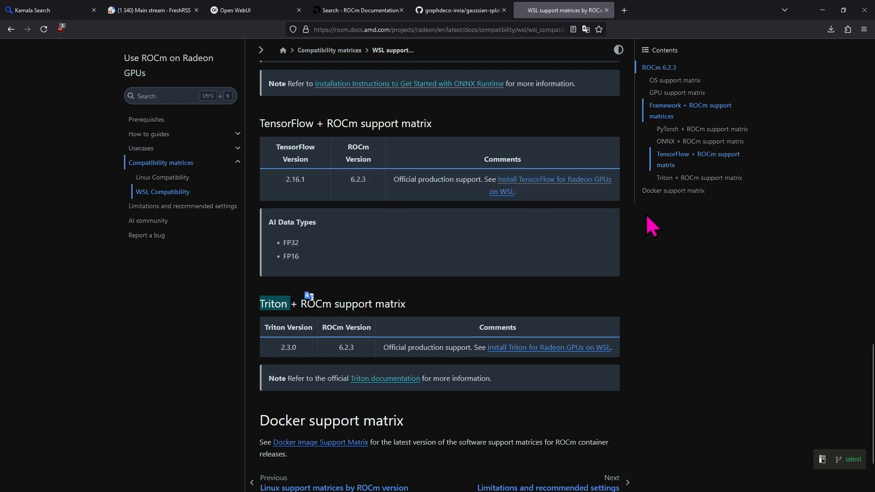
pyautogui.scroll(3)
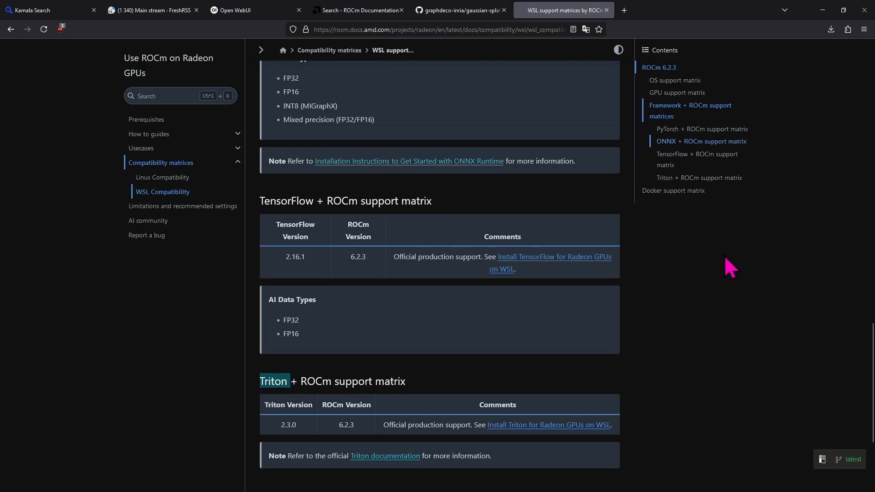
pyautogui.moveTo(719, 264)
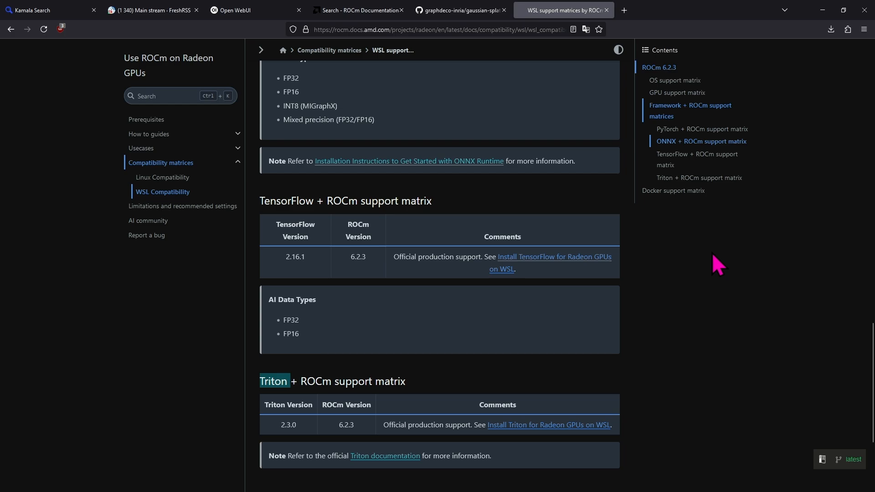
pyautogui.scroll(3)
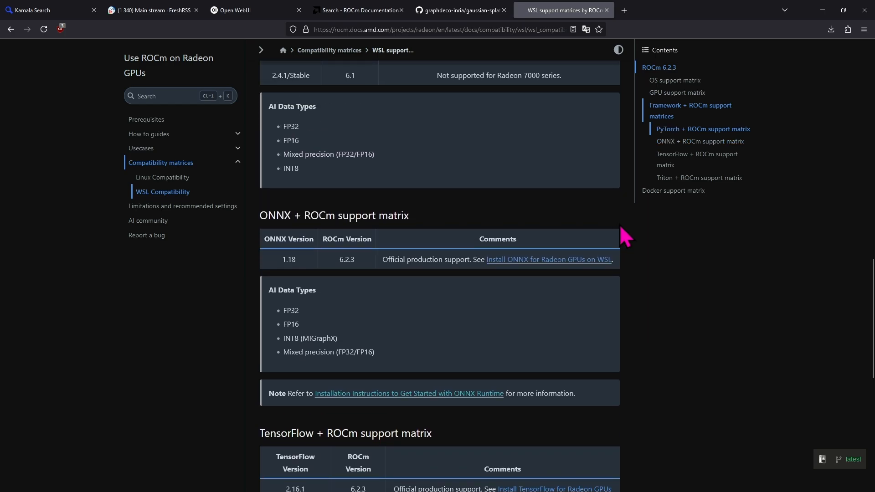
pyautogui.moveTo(466, 255)
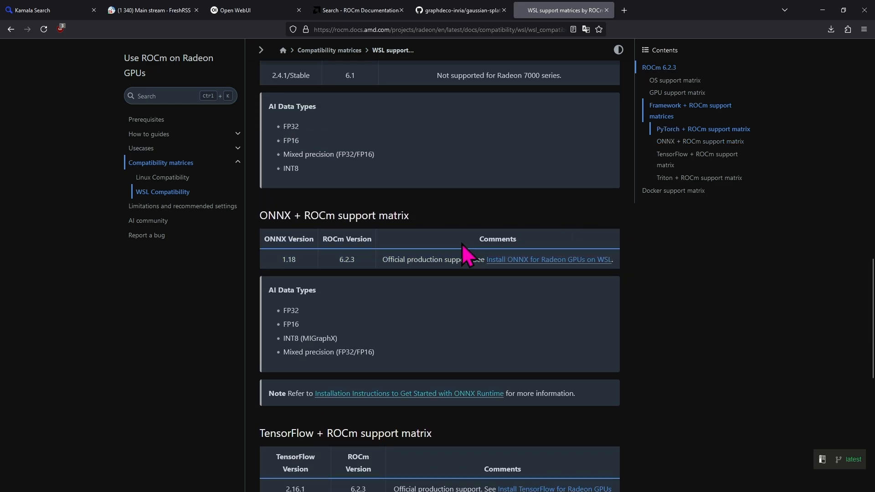
pyautogui.scroll(3)
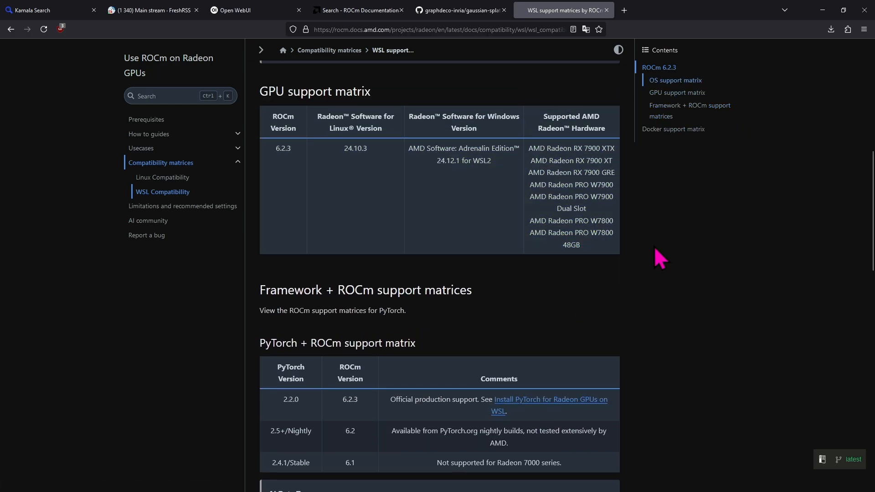
pyautogui.moveTo(660, 241)
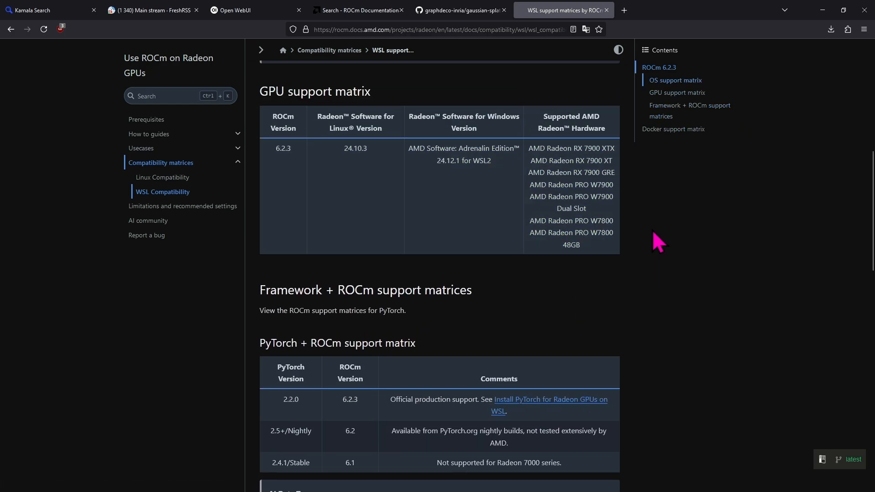
pyautogui.moveTo(630, 184)
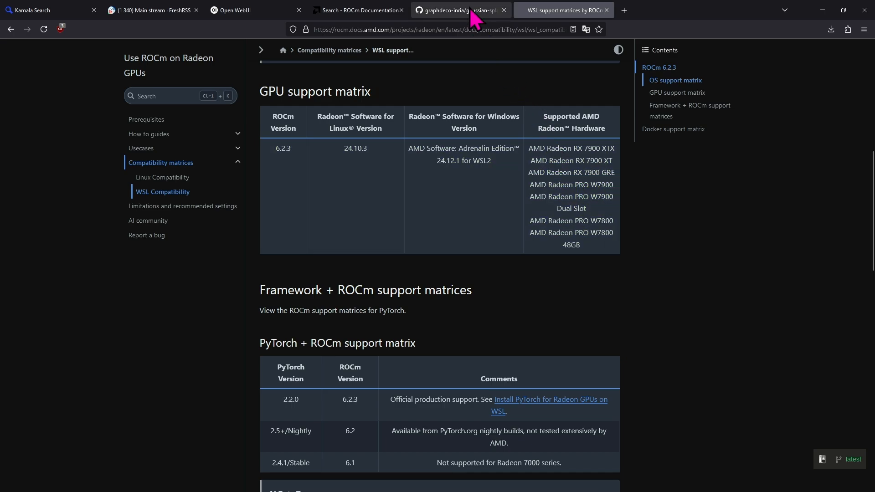
# Switch to the graphdeco-inria/gaussian-splatting repository tab and review its files.
pyautogui.click(458, 10)
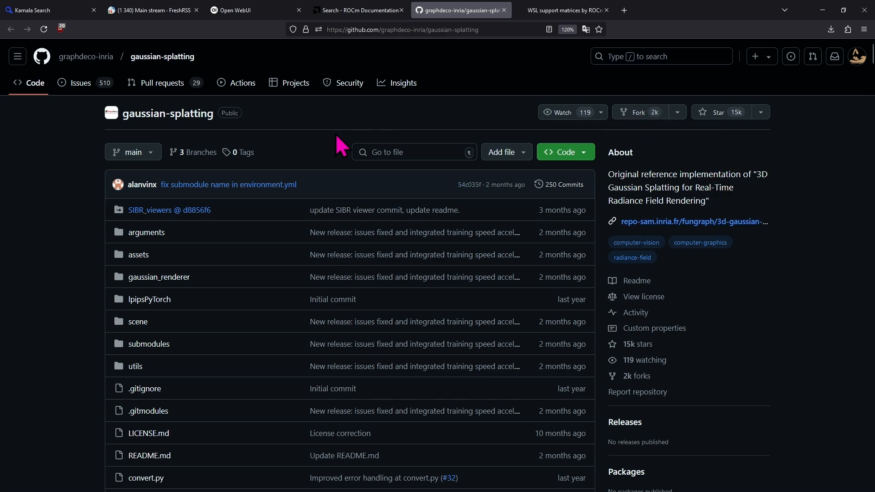
pyautogui.moveTo(481, 168)
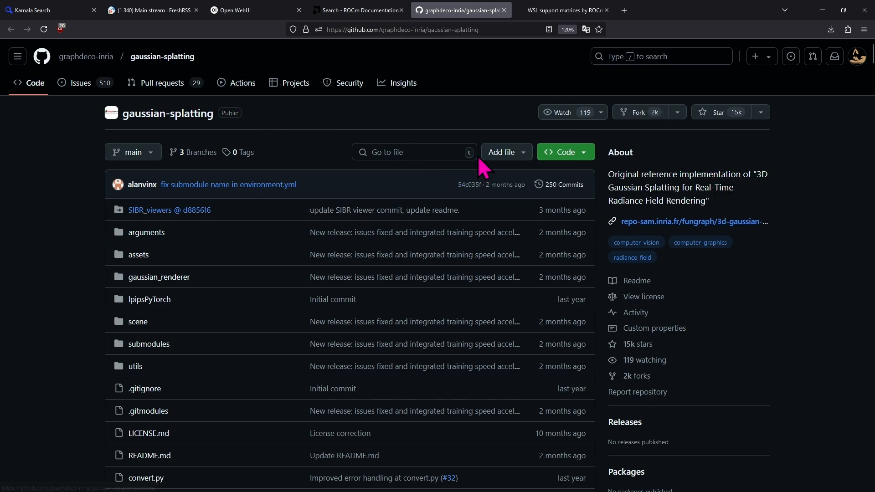
pyautogui.moveTo(500, 152)
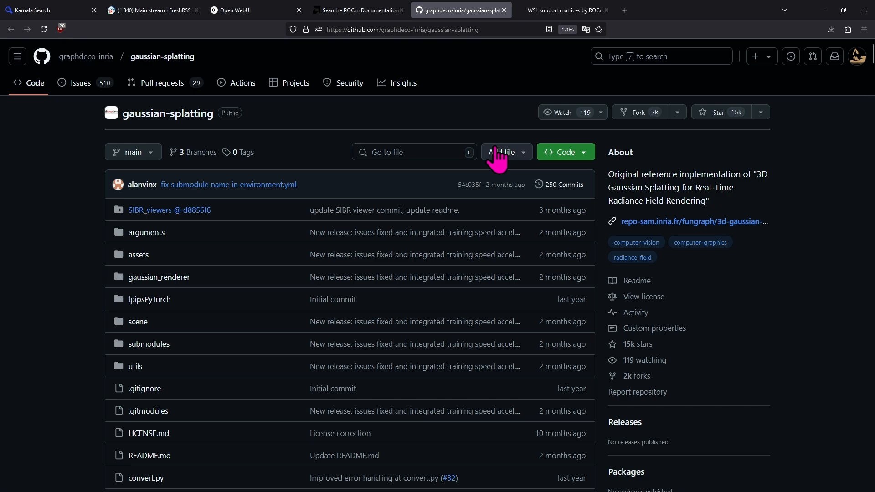
pyautogui.moveTo(749, 176)
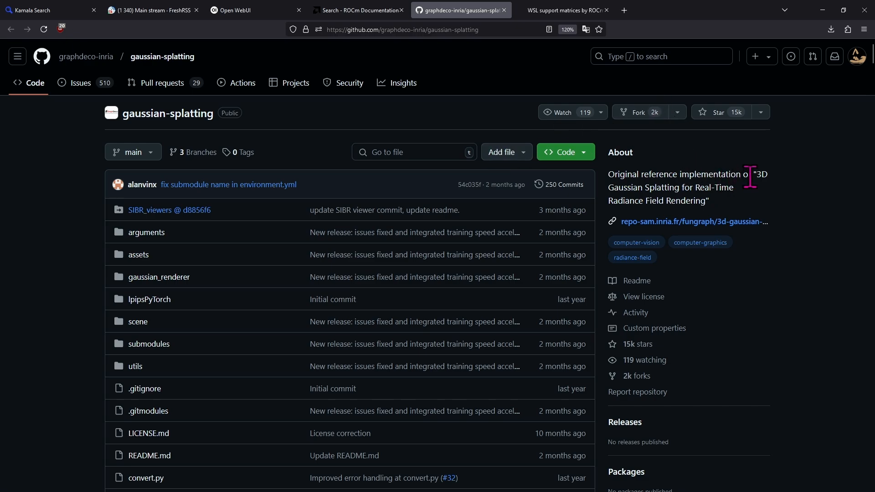
pyautogui.moveTo(426, 73)
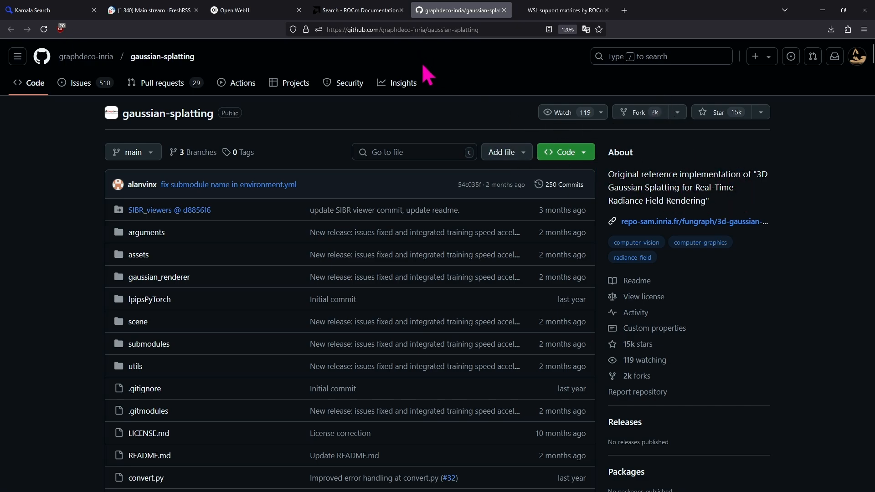
pyautogui.moveTo(465, 89)
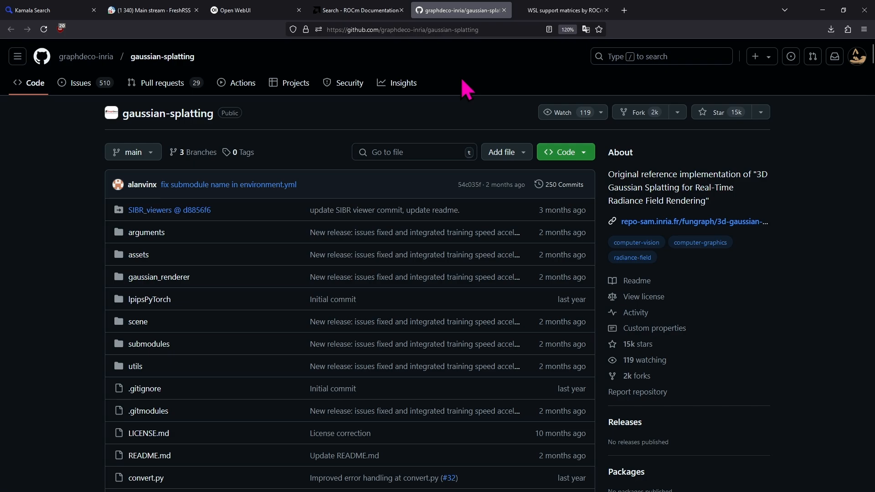
pyautogui.moveTo(710, 180)
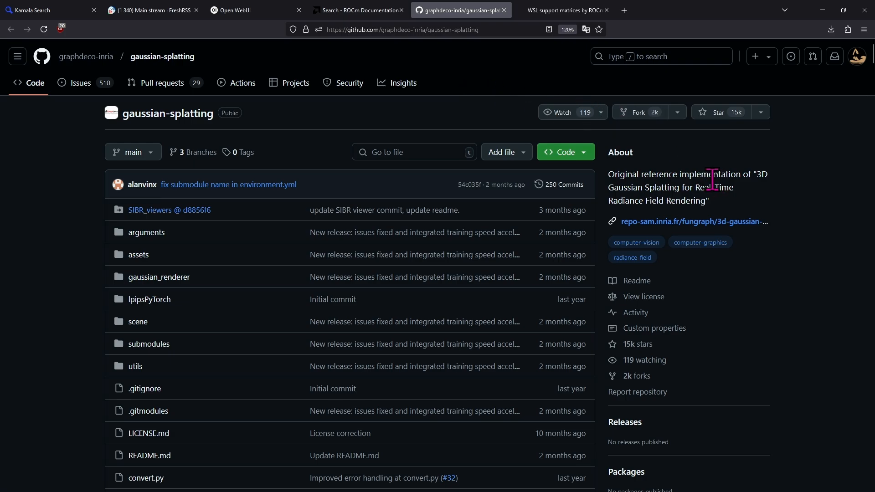
pyautogui.moveTo(726, 215)
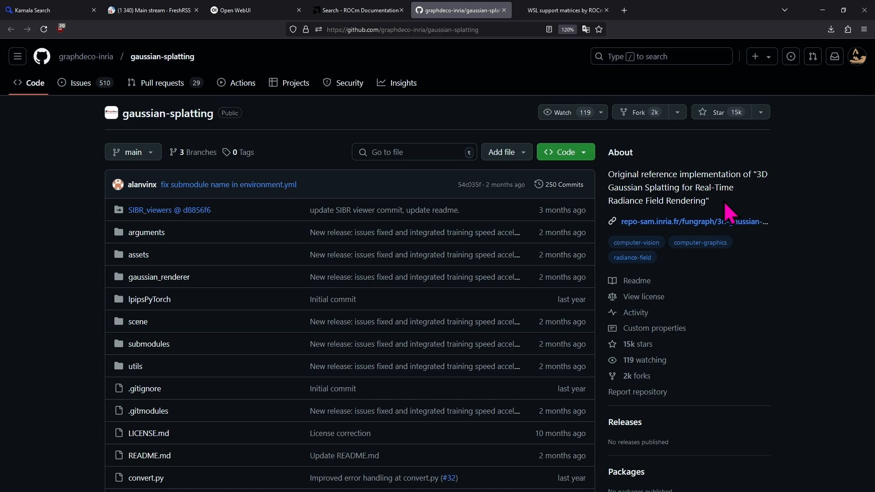
# Revisit the cooperative search results and WSL matrices, then return to gaussian-splatting.
pyautogui.click(358, 10)
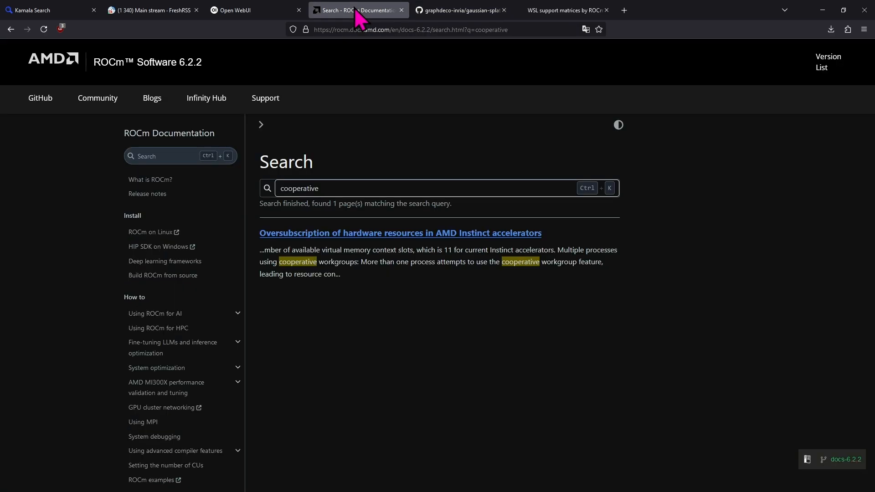
pyautogui.click(563, 10)
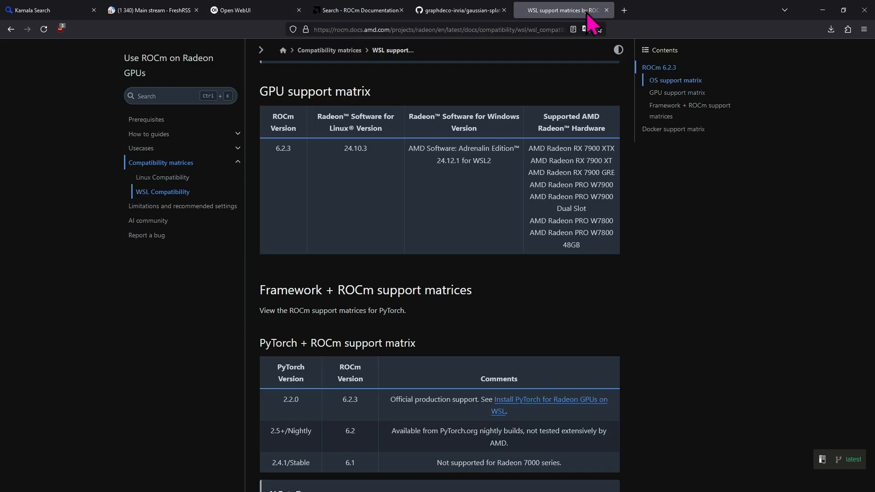
pyautogui.moveTo(528, 31)
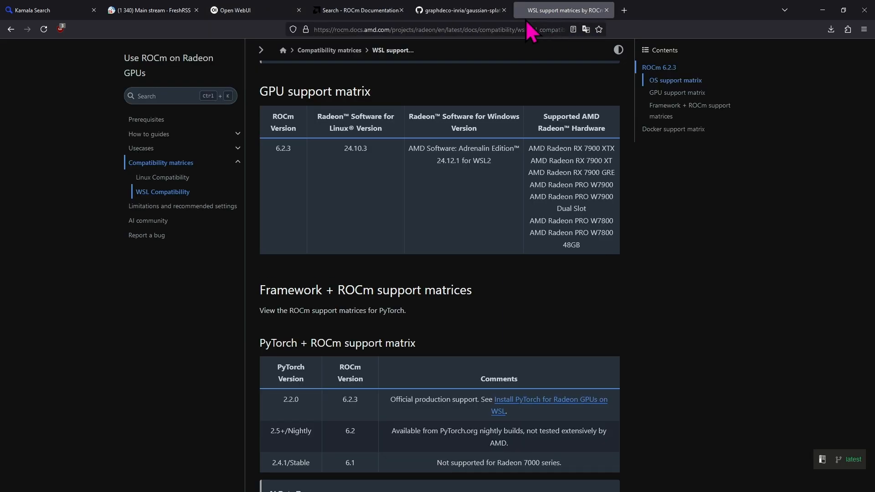
pyautogui.moveTo(457, 10)
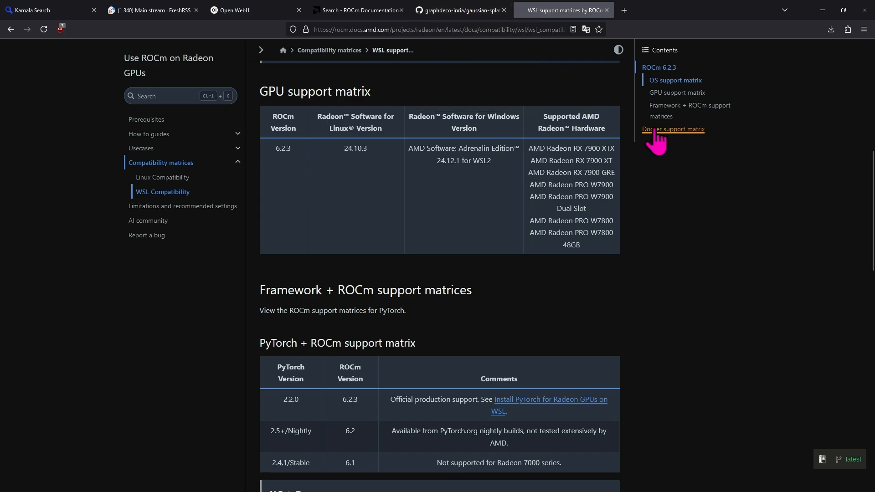
pyautogui.moveTo(462, 10)
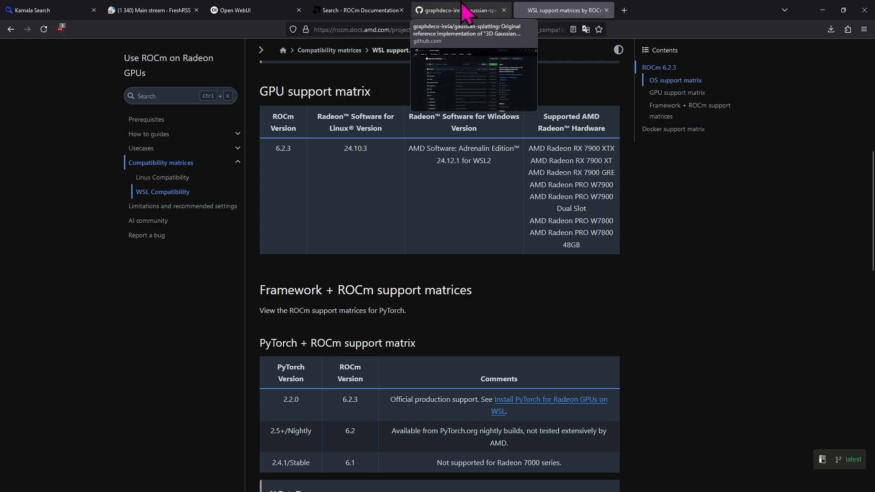
pyautogui.moveTo(457, 9)
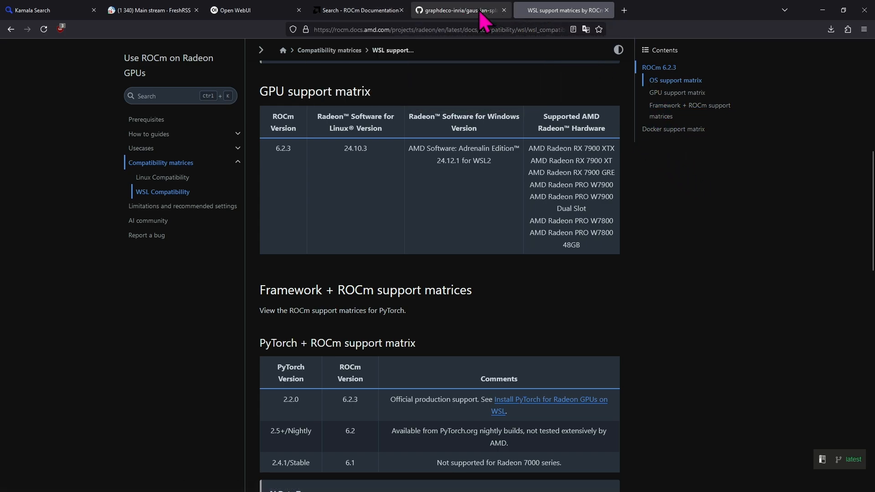
pyautogui.moveTo(457, 10)
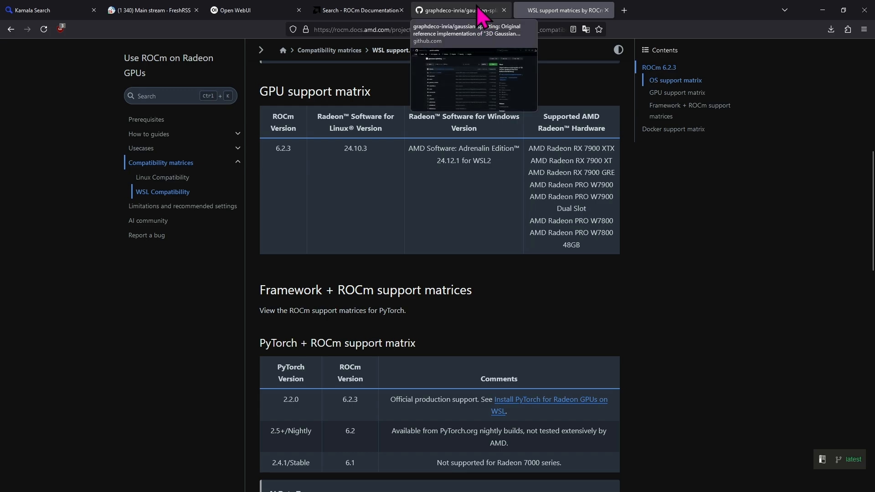
pyautogui.click(458, 10)
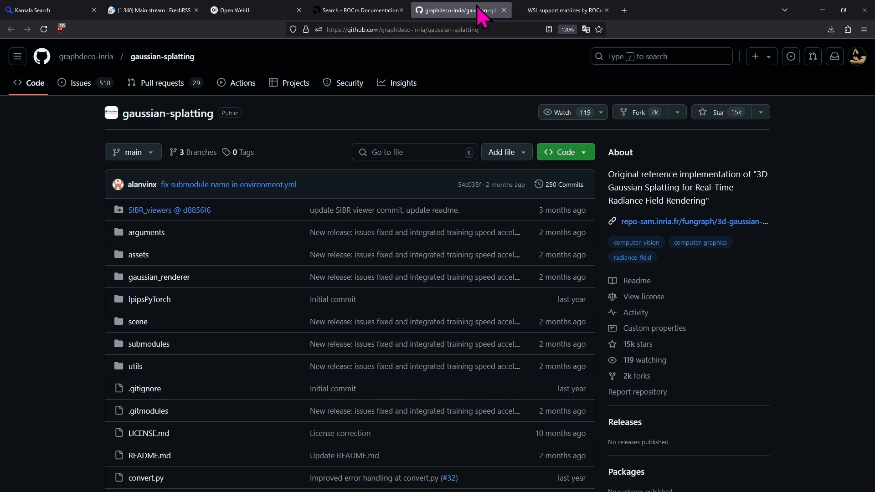
pyautogui.moveTo(482, 152)
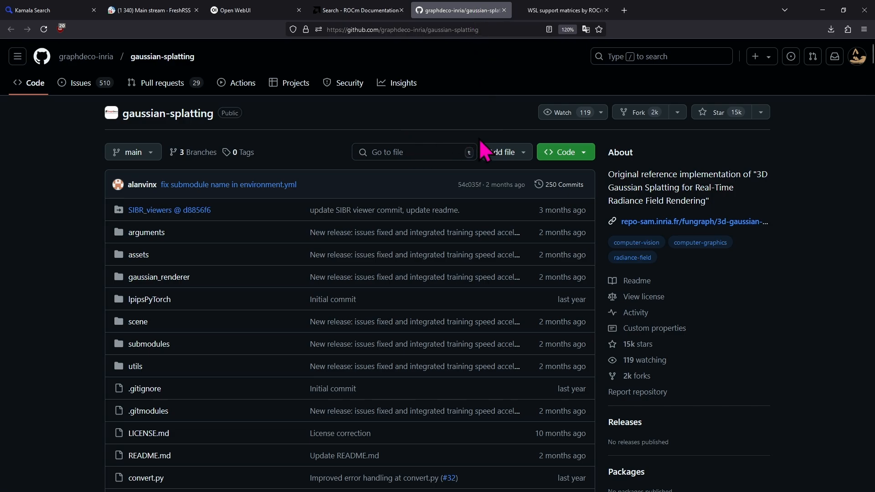
pyautogui.moveTo(478, 131)
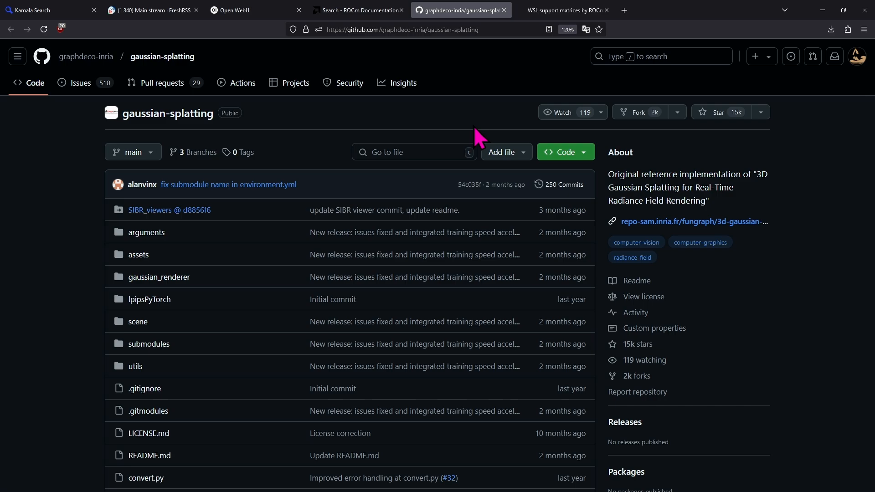
pyautogui.moveTo(431, 57)
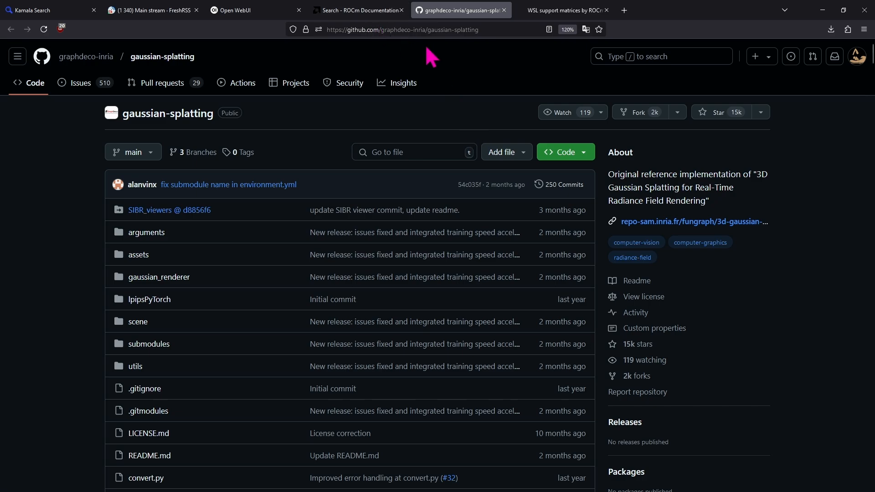
pyautogui.moveTo(306, 138)
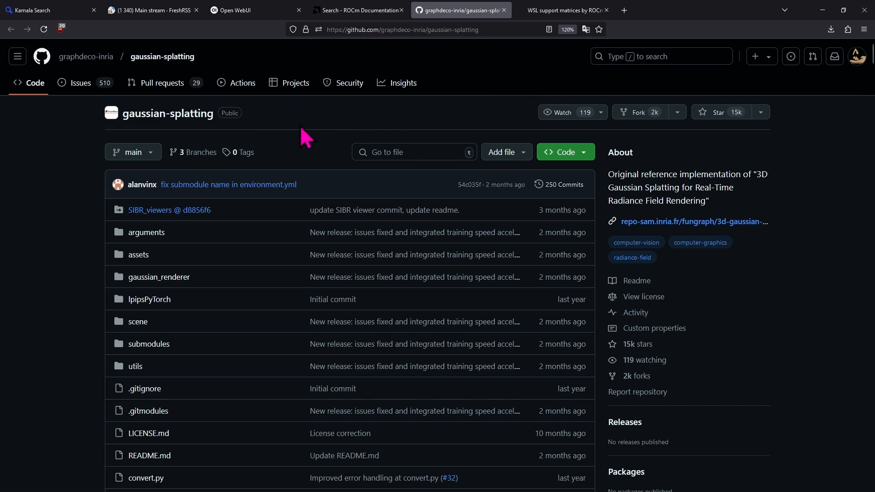
pyautogui.moveTo(302, 134)
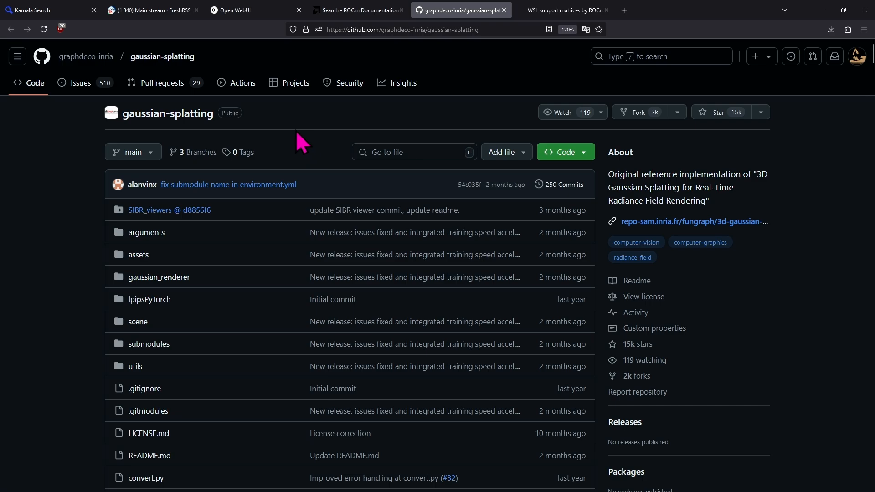
pyautogui.moveTo(457, 56)
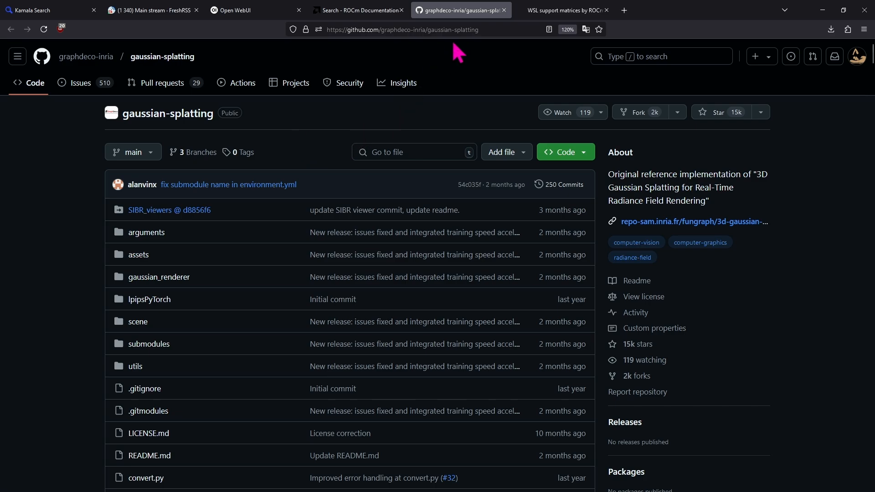
pyautogui.click(358, 10)
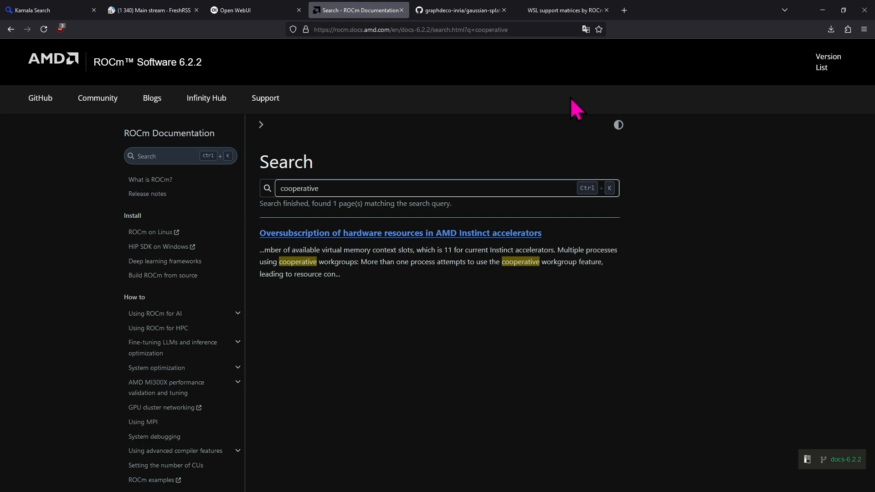
# Open the oversubscription article and read the 'What triggers oversubscription?' section.
pyautogui.click(399, 233)
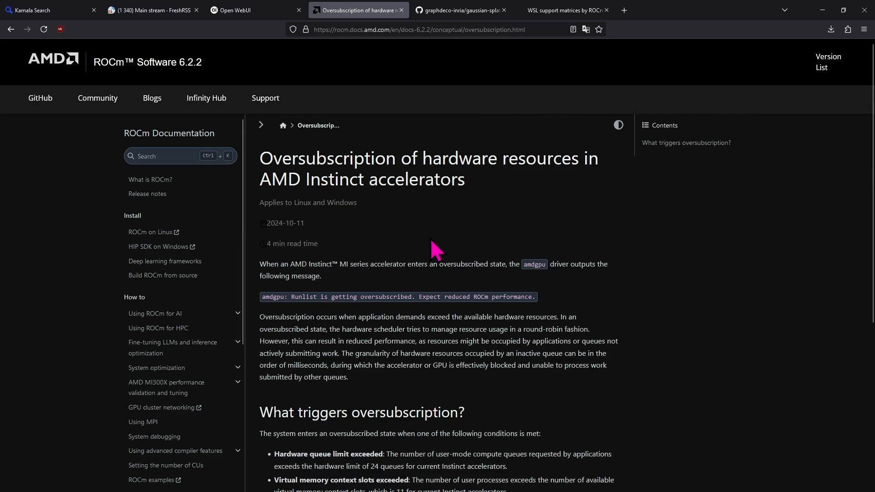
pyautogui.scroll(-3)
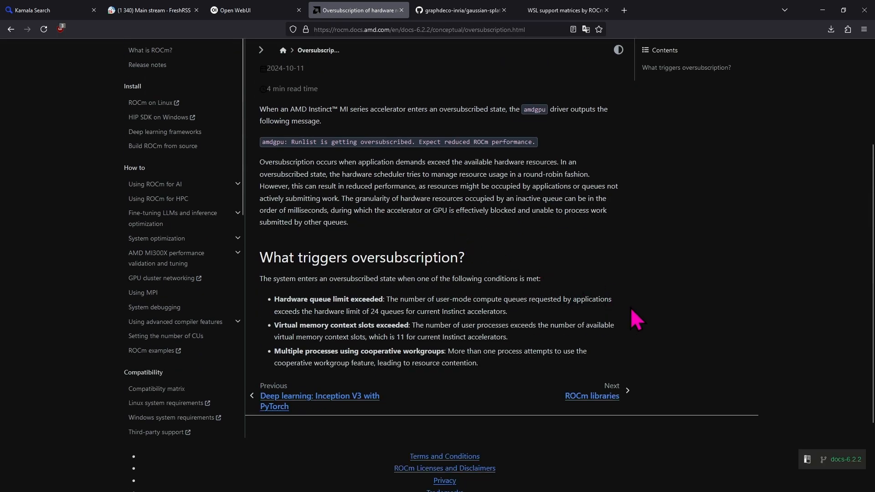
pyautogui.moveTo(628, 299)
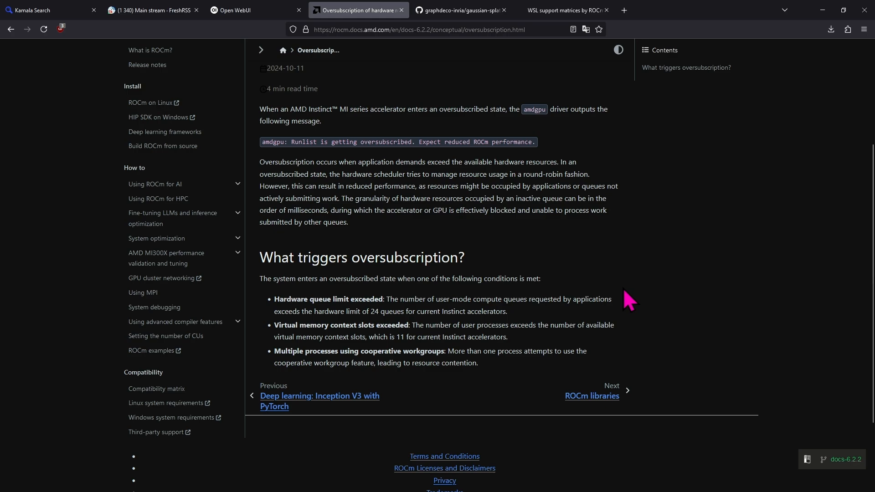
pyautogui.moveTo(627, 294)
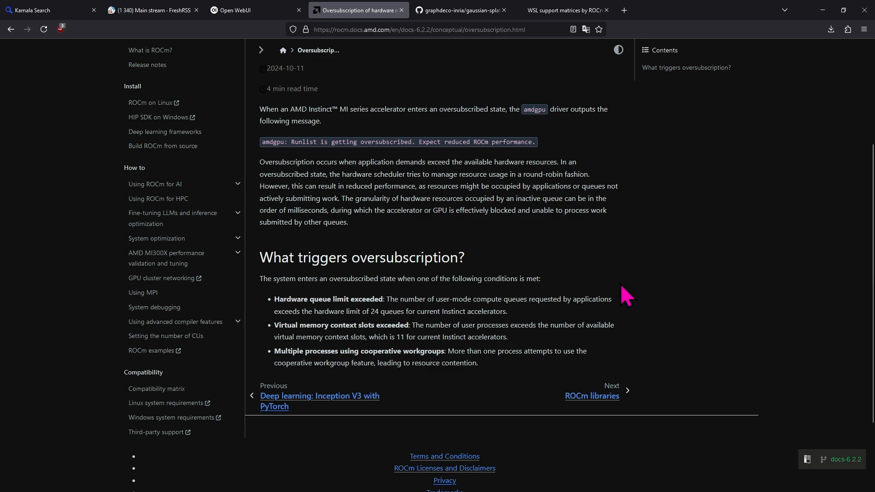
pyautogui.moveTo(617, 293)
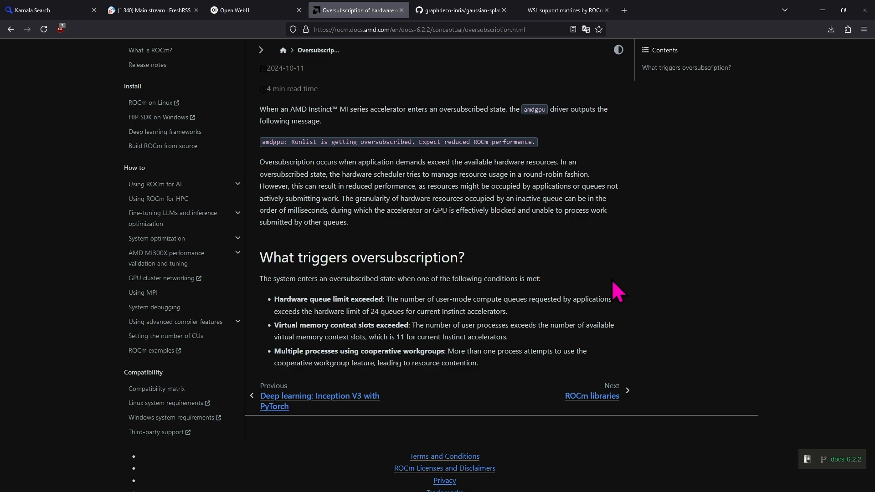
pyautogui.moveTo(589, 270)
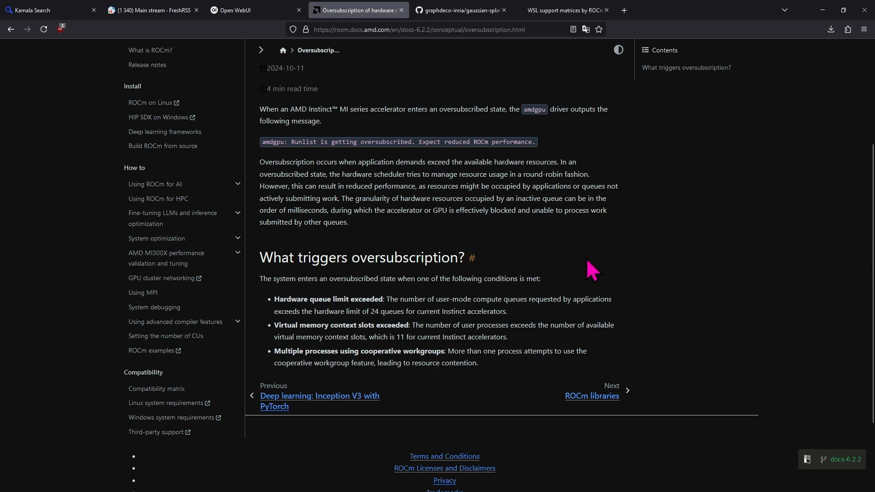
pyautogui.moveTo(589, 279)
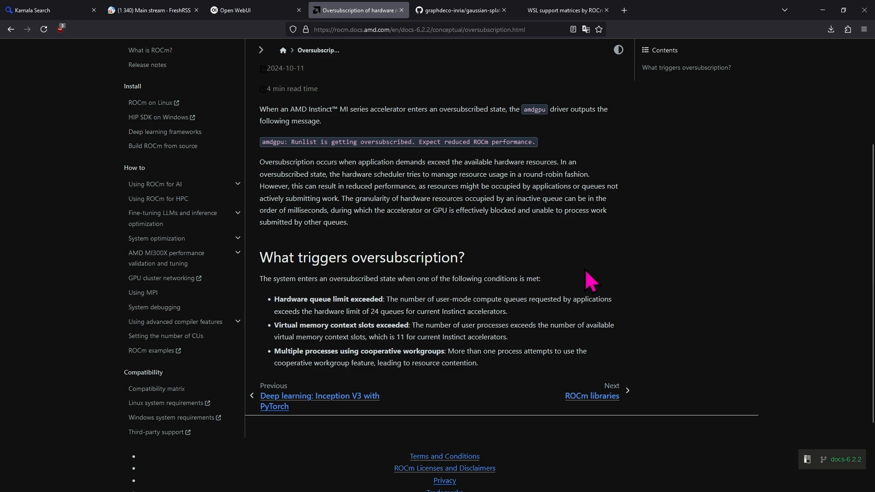
pyautogui.scroll(3)
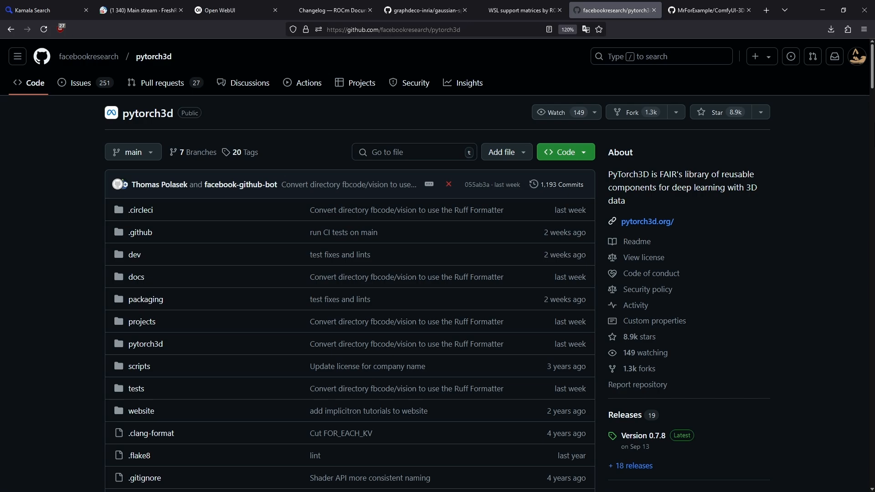
pyautogui.moveTo(854, 140)
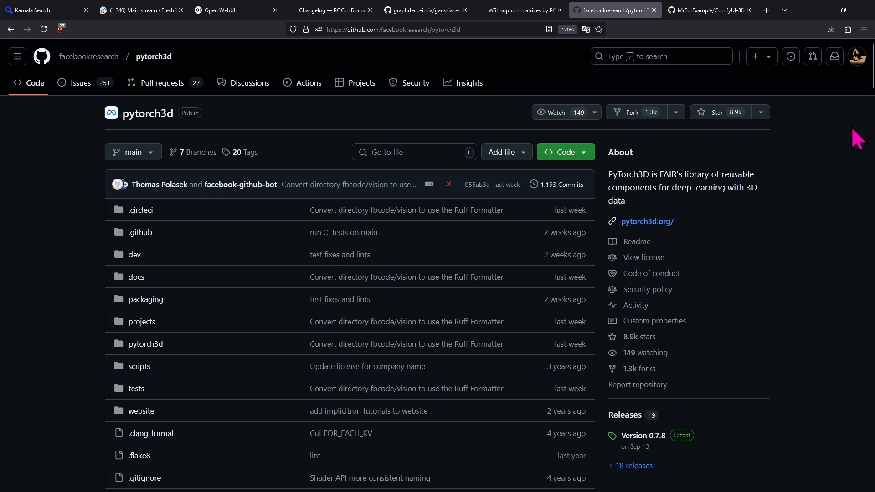
pyautogui.moveTo(692, 159)
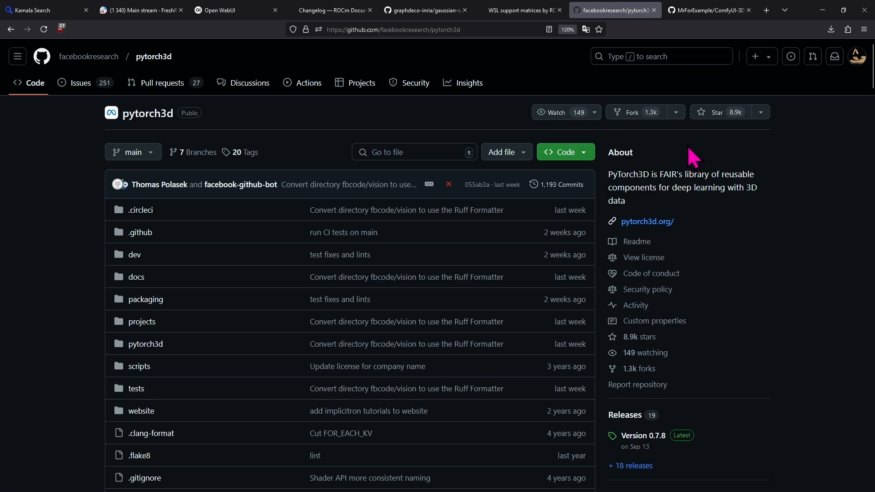
# Scroll through the pytorch3d README introduction and its Languages breakdown.
pyautogui.scroll(-3)
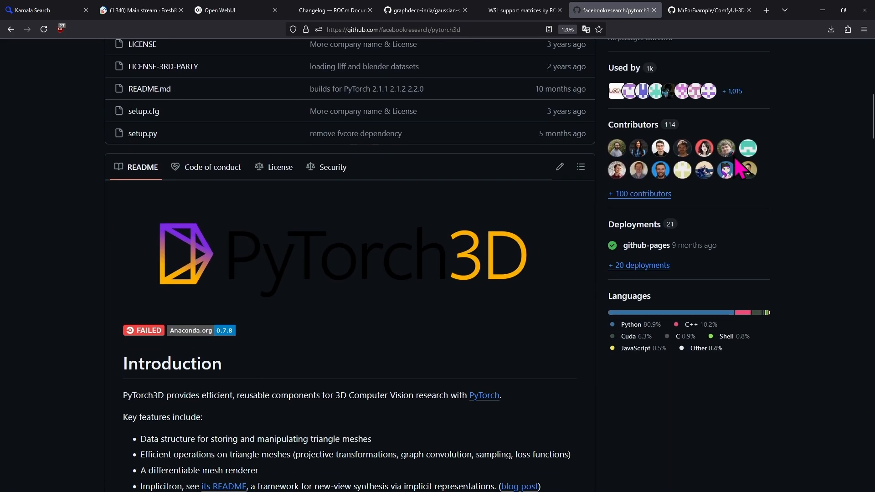
pyautogui.scroll(-3)
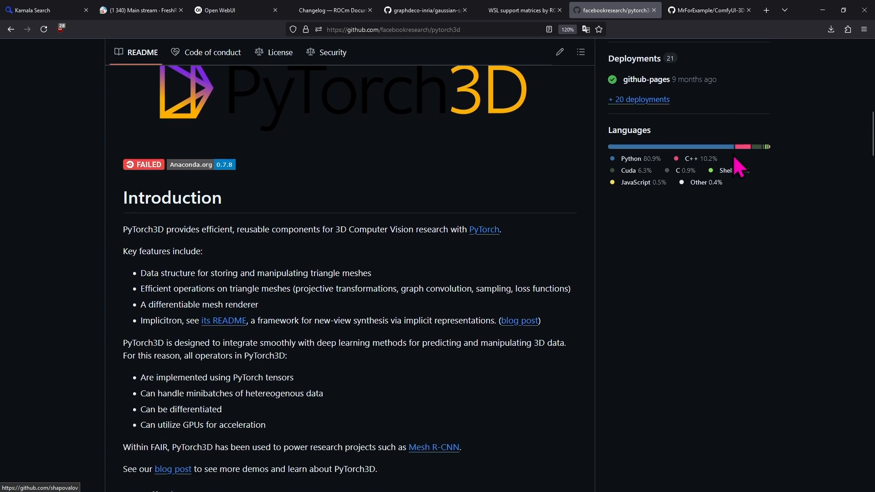
pyautogui.scroll(-3)
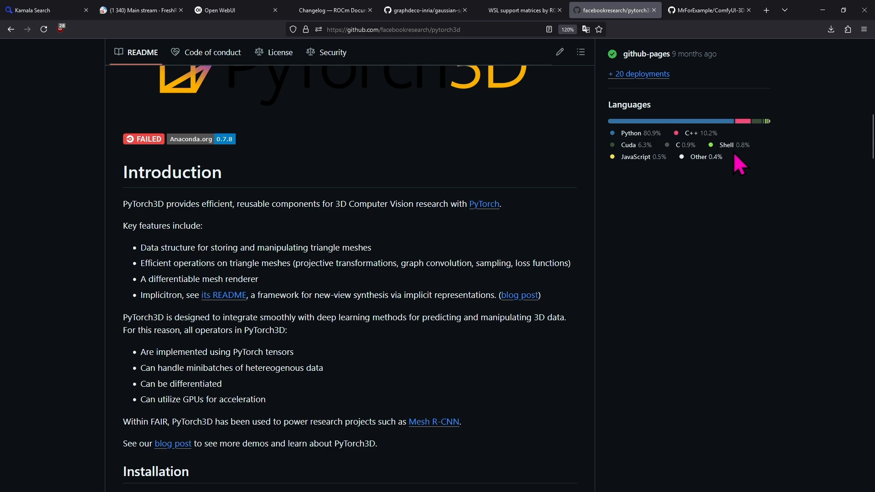
pyautogui.moveTo(709, 9)
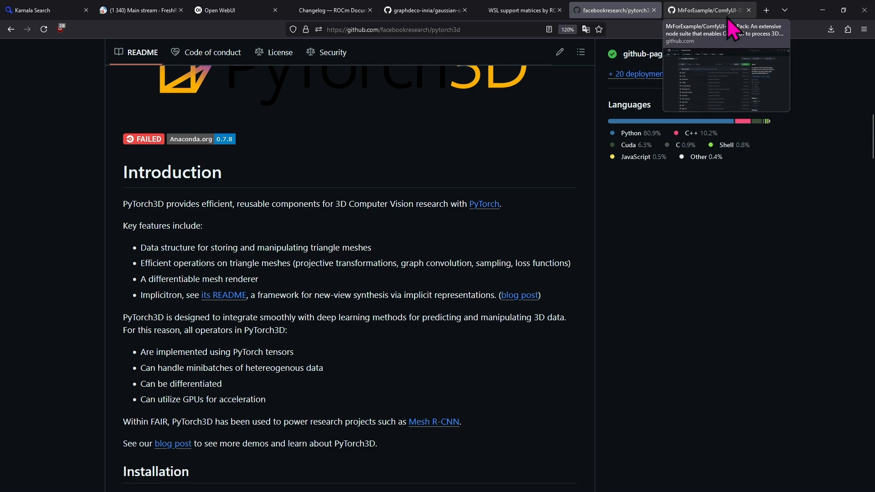
# Switch to MrForExample/ComfyUI-3D-Pack and review its file list, releases and languages.
pyautogui.click(705, 10)
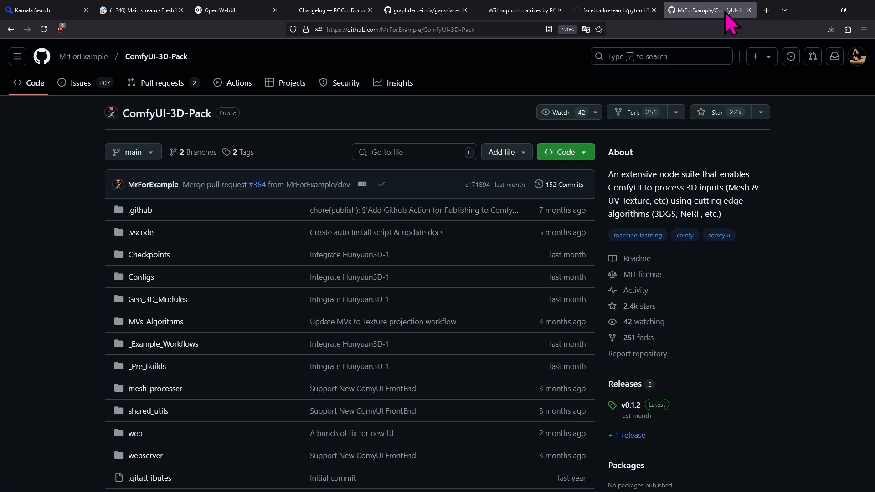
pyautogui.moveTo(413, 117)
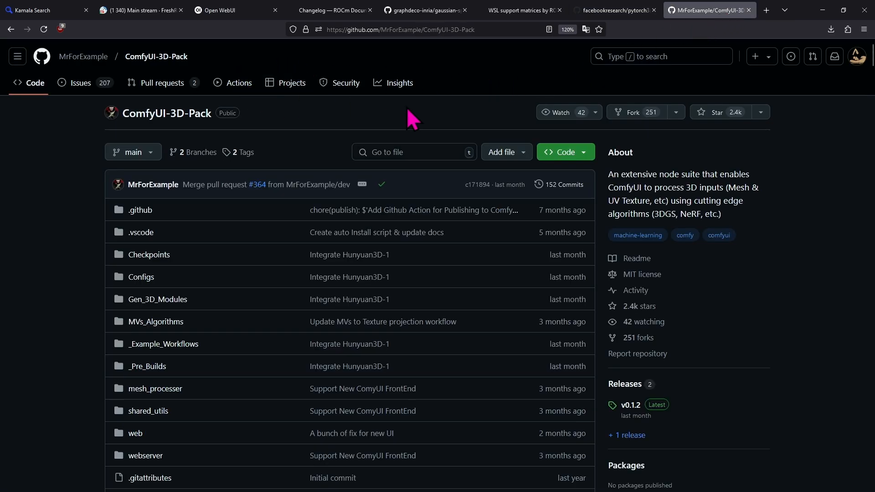
pyautogui.scroll(-3)
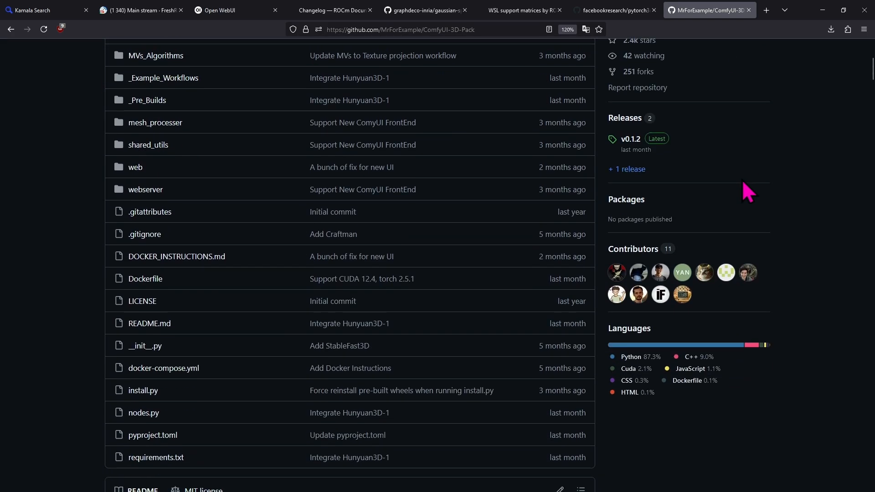
pyautogui.scroll(3)
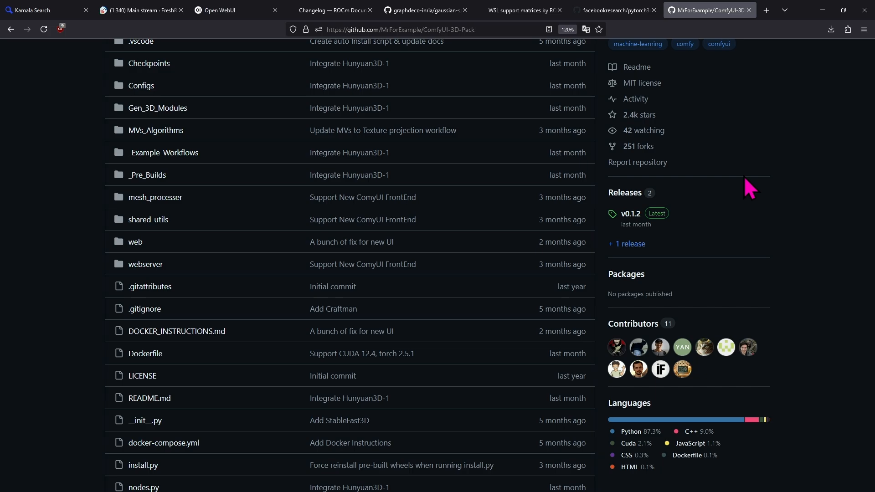
pyautogui.scroll(3)
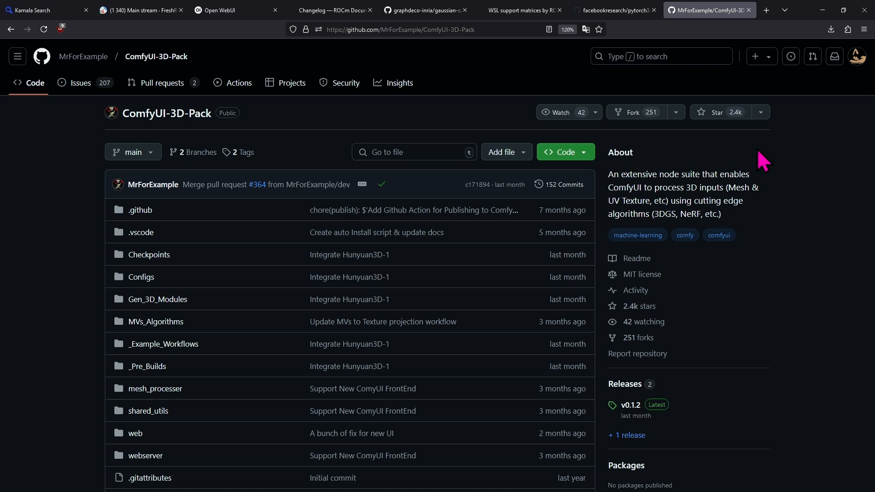
pyautogui.moveTo(757, 165)
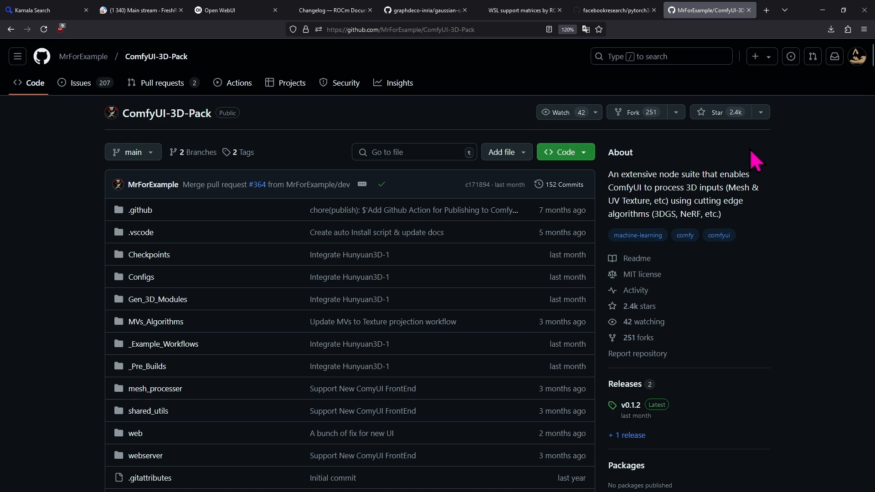
pyautogui.moveTo(765, 179)
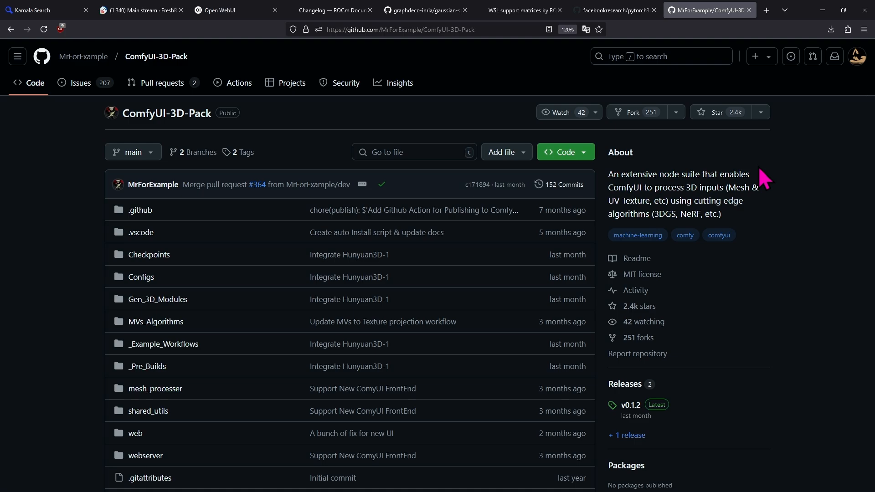
pyautogui.moveTo(234, 10)
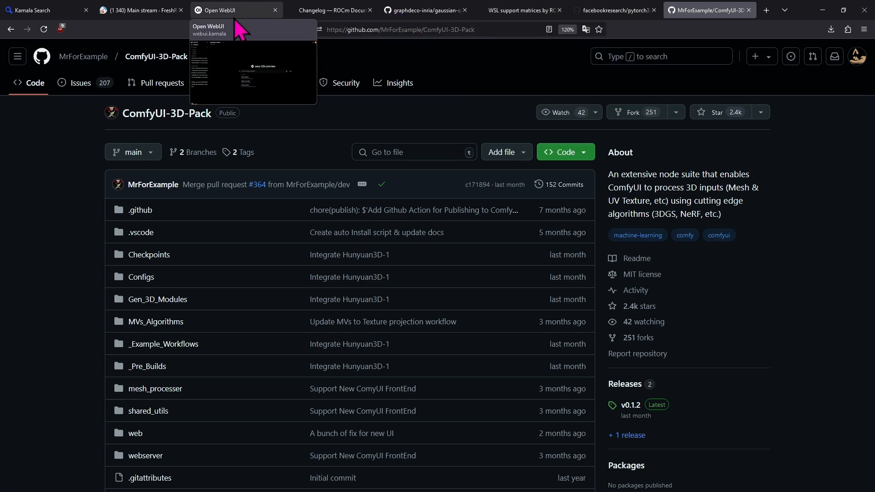
pyautogui.click(223, 11)
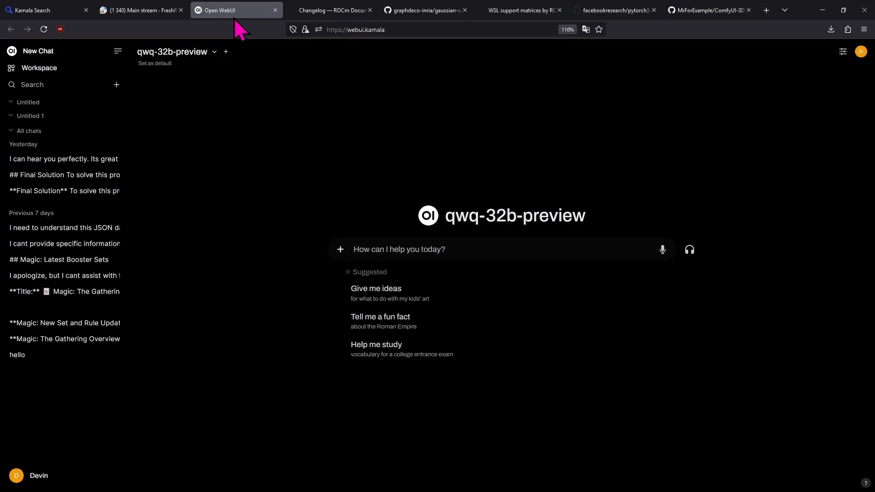
pyautogui.click(709, 10)
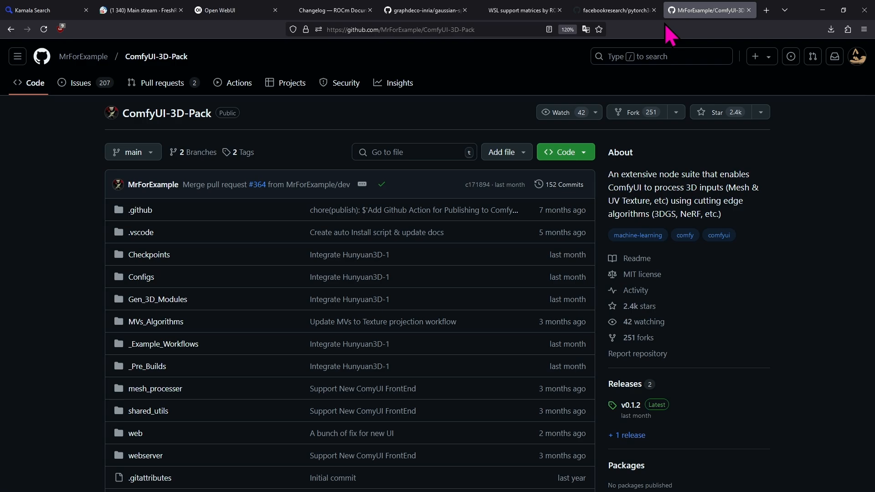